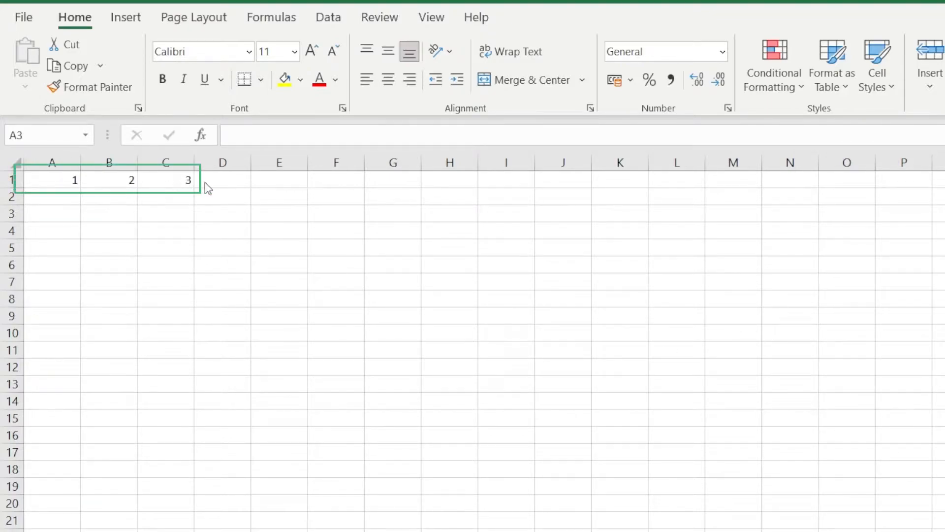
{"action": "mouse_move", "coordinate": [124, 197]}
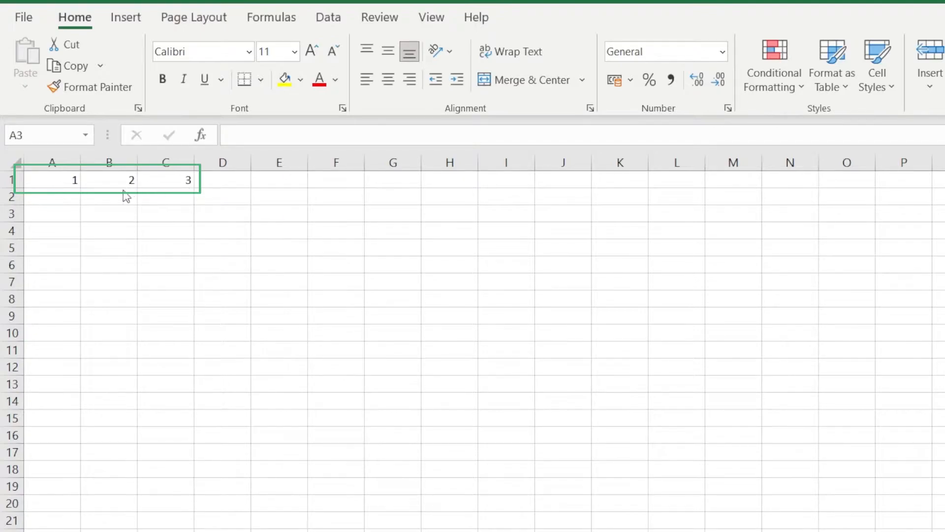
- Enter =A1+B1+A3 in cell A3, a formula that adds the cell to itself
{"action": "left_click", "coordinate": [52, 215]}
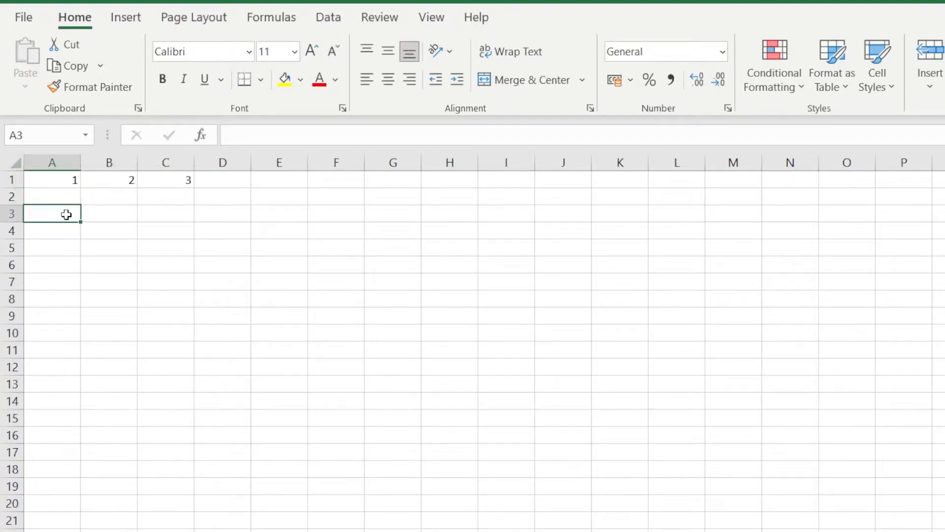
{"action": "type", "text": "="}
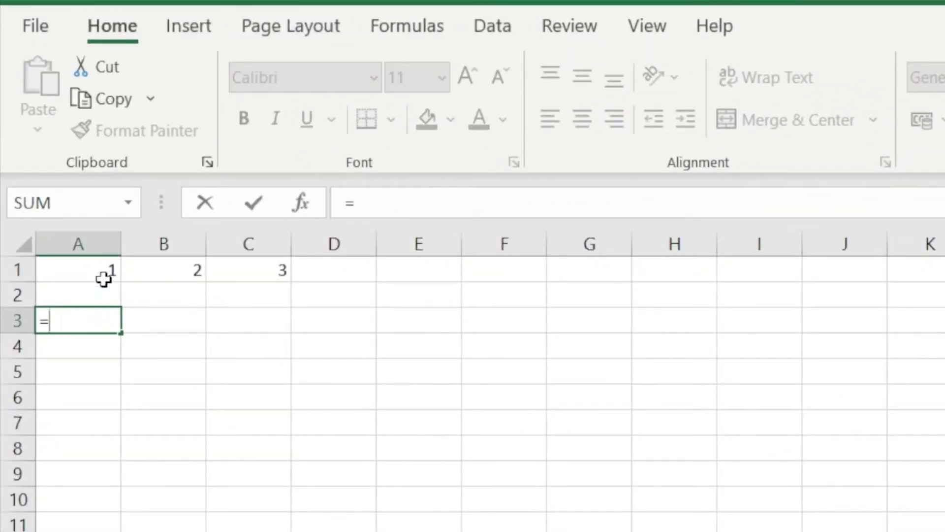
{"action": "left_click", "coordinate": [164, 269]}
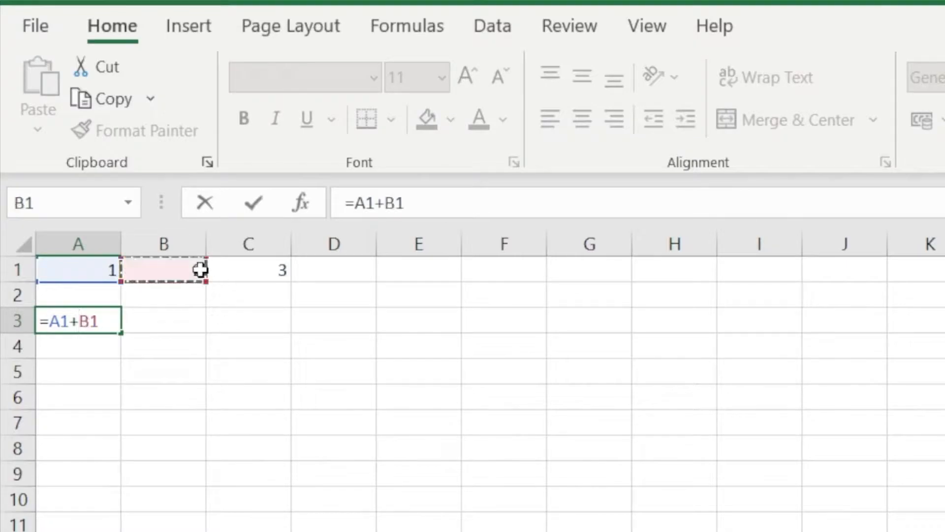
{"action": "type", "text": "+"}
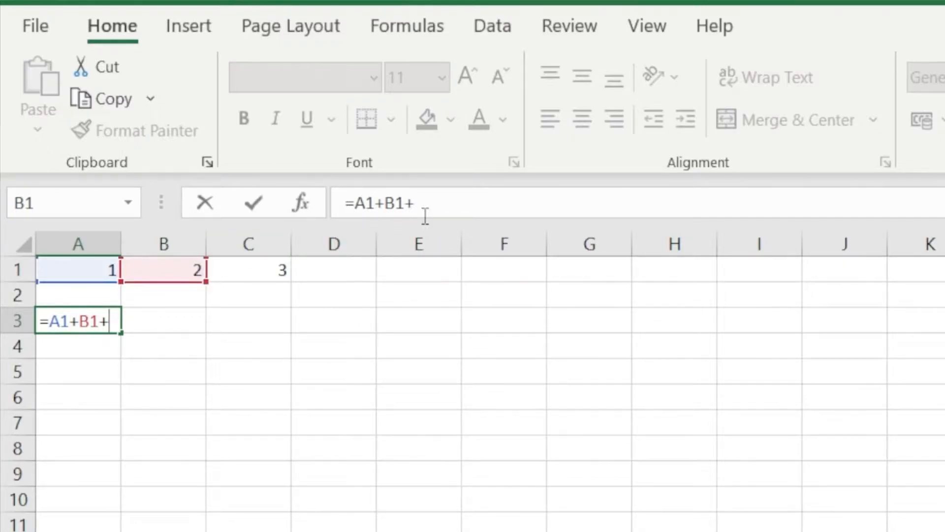
{"action": "mouse_move", "coordinate": [430, 205]}
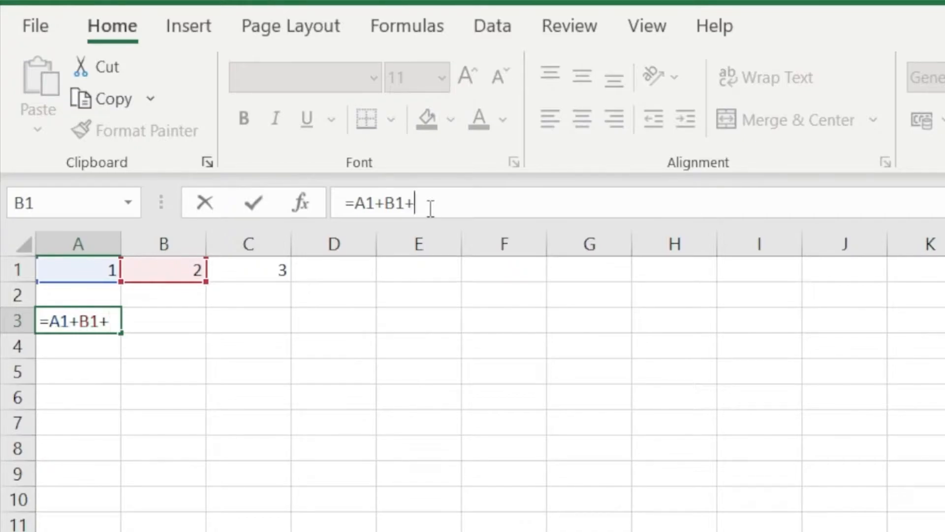
{"action": "type", "text": "A#"}
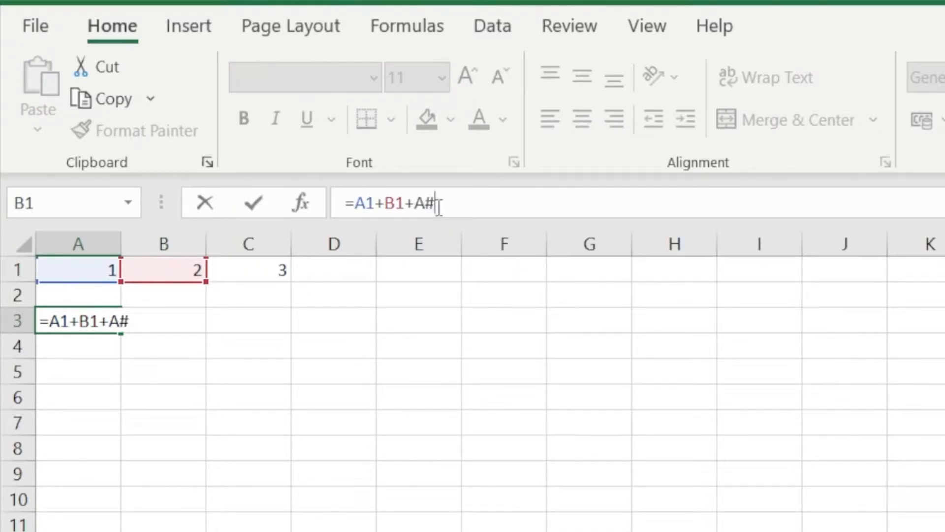
{"action": "key", "text": "Enter"}
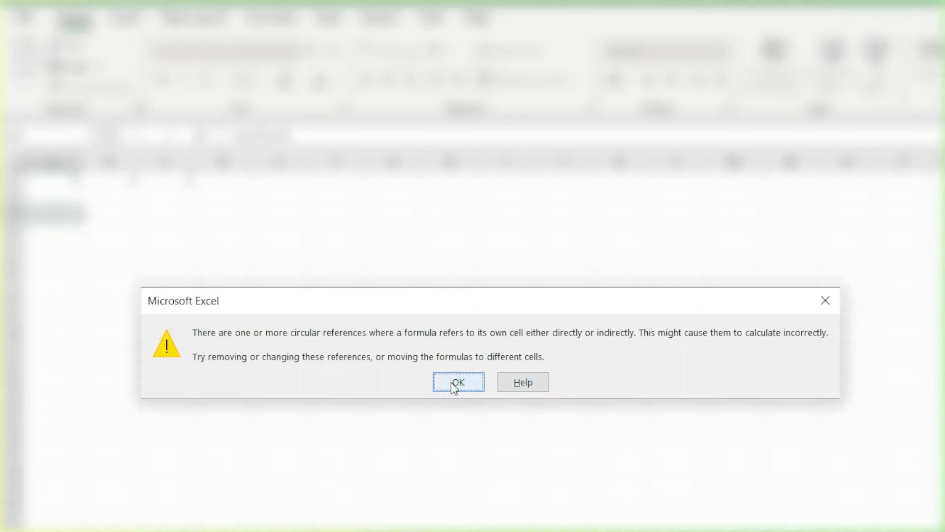
- Accept Excel's circular reference warning with OK
{"action": "left_click", "coordinate": [459, 382]}
{"action": "type", "text": "=A1+B1+"}
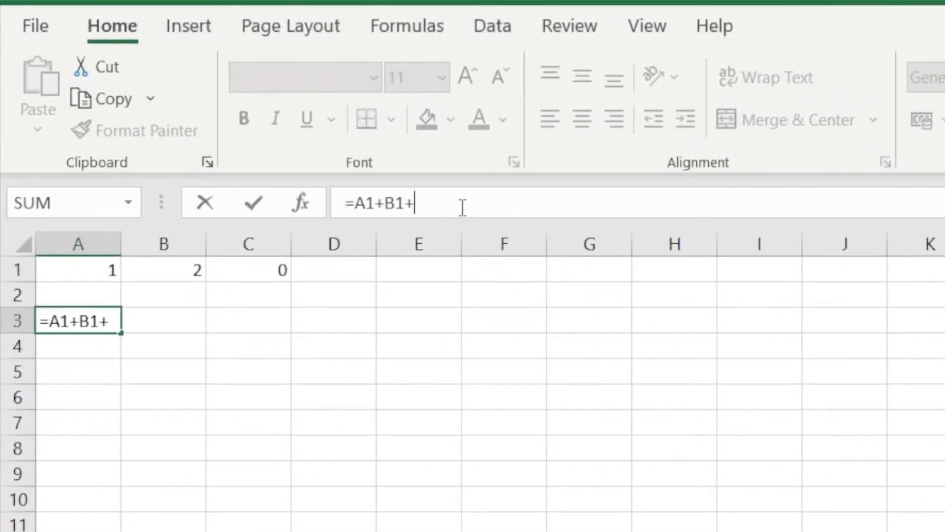
- Make A3 add C1 and set C1 to =A3 so the two cells reference each other
{"action": "left_click", "coordinate": [248, 269]}
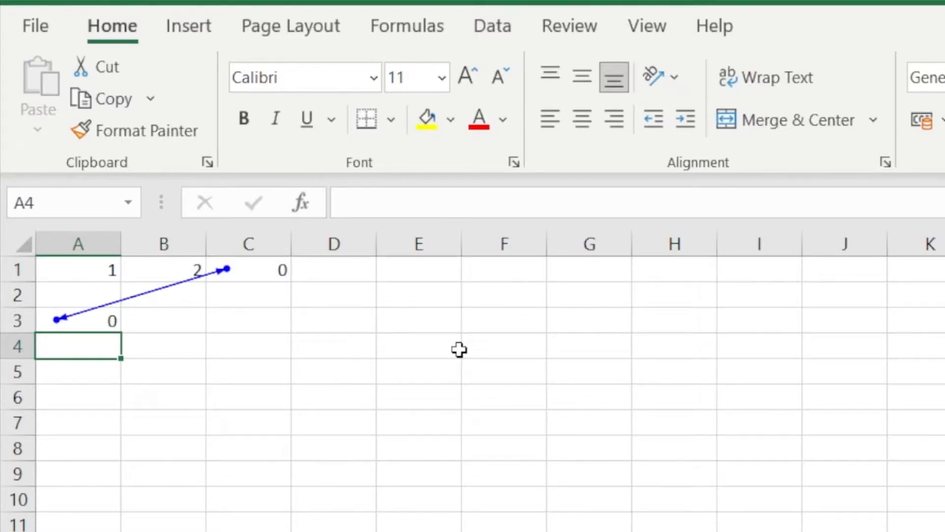
{"action": "left_click", "coordinate": [250, 270]}
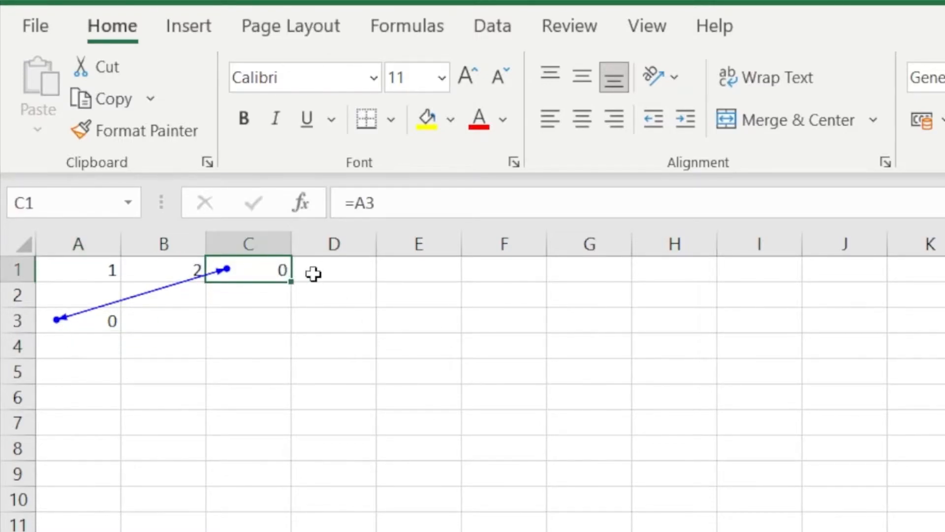
{"action": "mouse_move", "coordinate": [128, 326]}
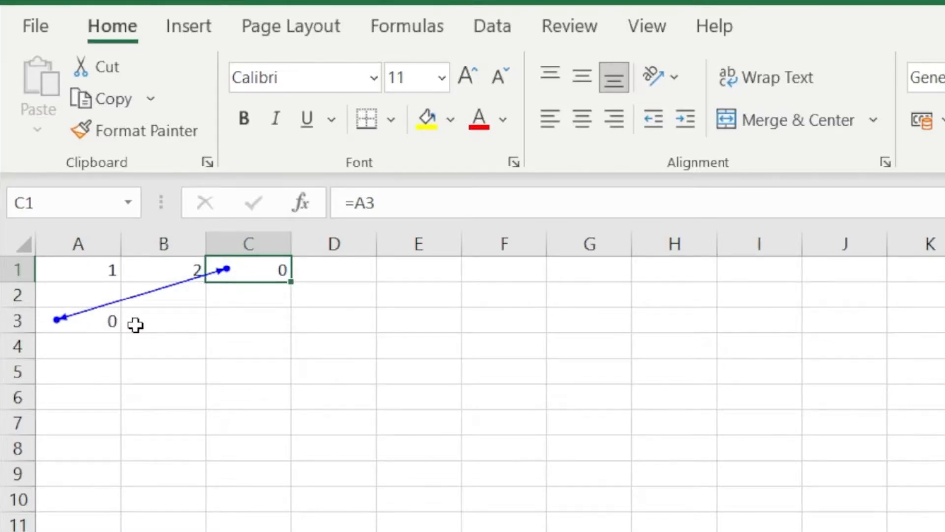
{"action": "mouse_move", "coordinate": [145, 325]}
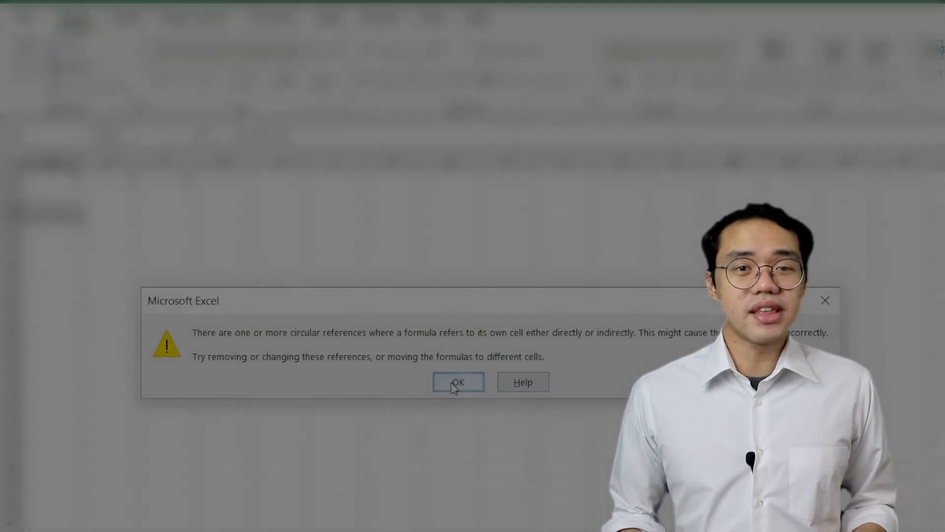
- Accept the circular reference warning, leaving the status bar reporting A3
{"action": "left_click", "coordinate": [459, 382]}
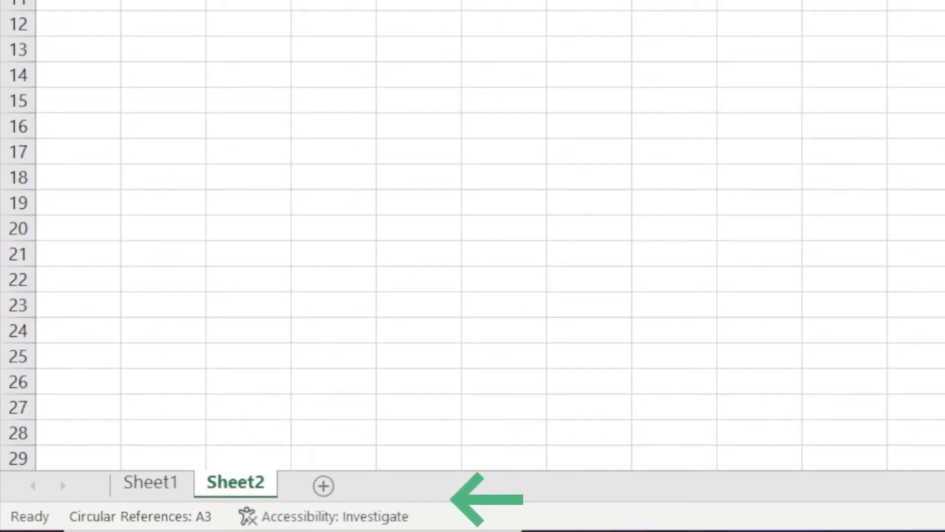
{"action": "mouse_move", "coordinate": [809, 260]}
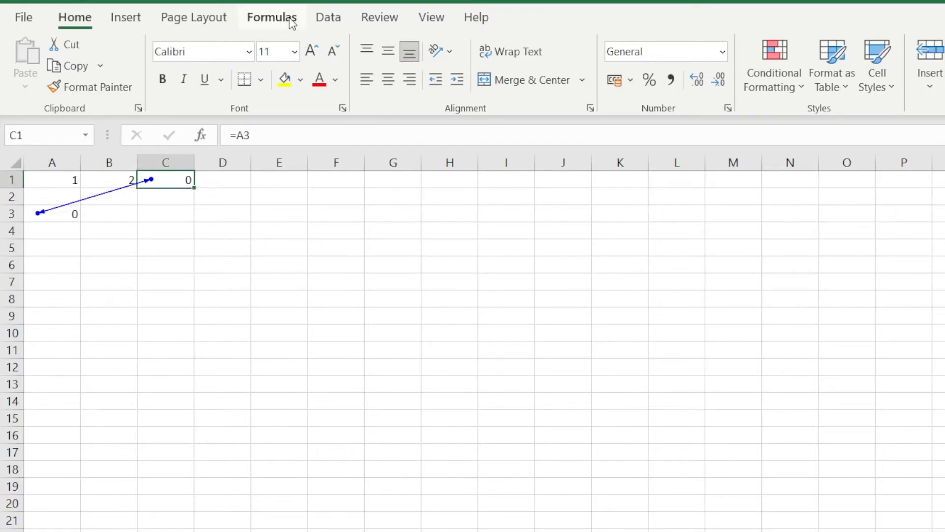
- Show the Formulas ribbon with its auditing tools and select cell C1
{"action": "left_click", "coordinate": [272, 17]}
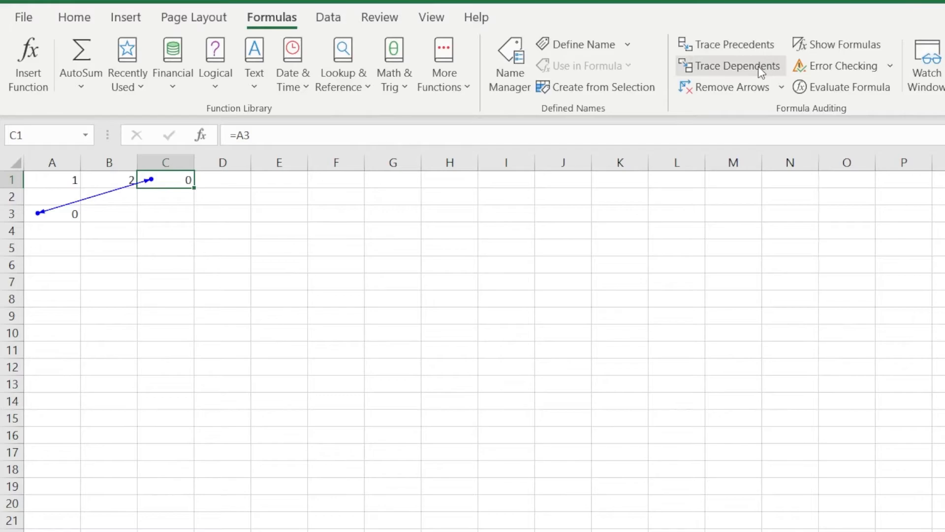
{"action": "mouse_move", "coordinate": [594, 181]}
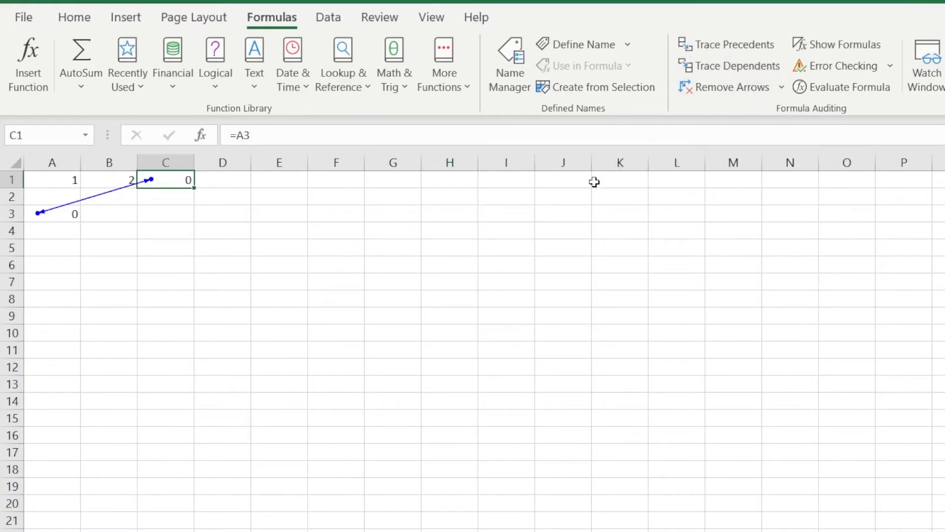
{"action": "mouse_move", "coordinate": [602, 173]}
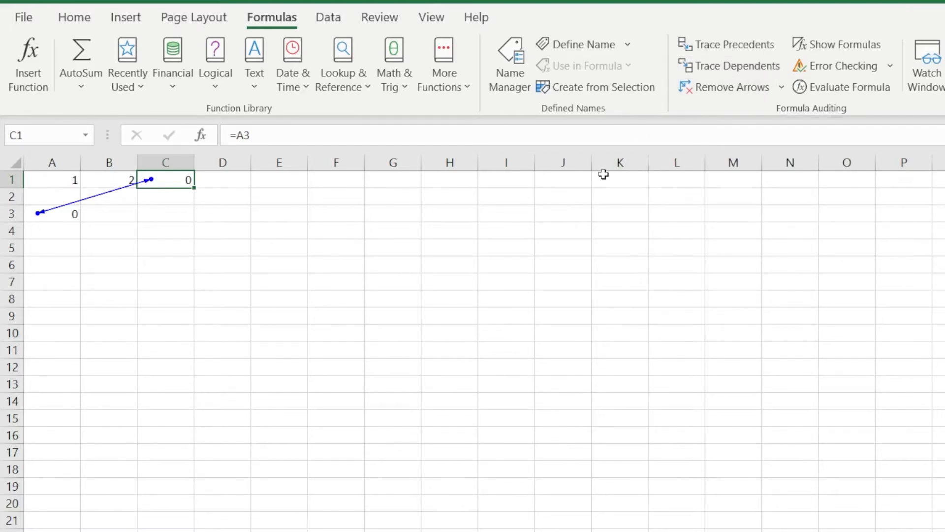
{"action": "mouse_move", "coordinate": [375, 228]}
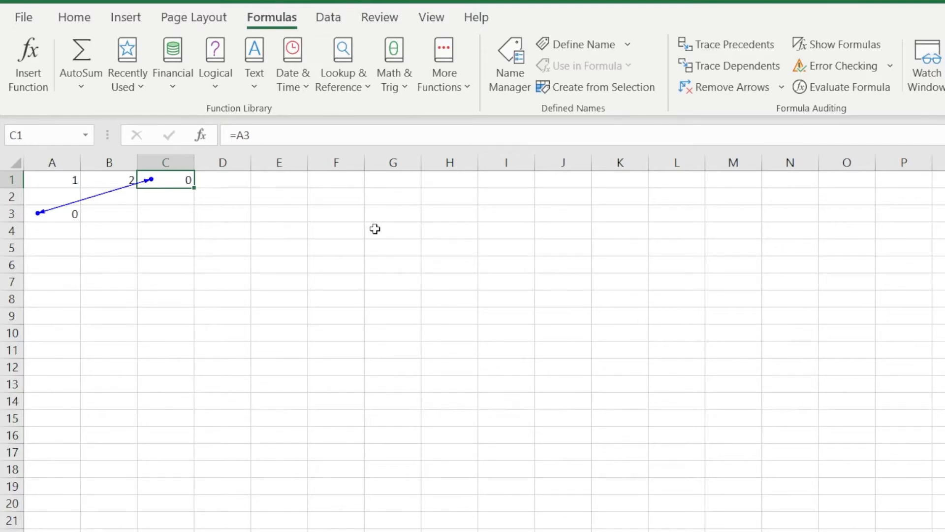
{"action": "mouse_move", "coordinate": [247, 216]}
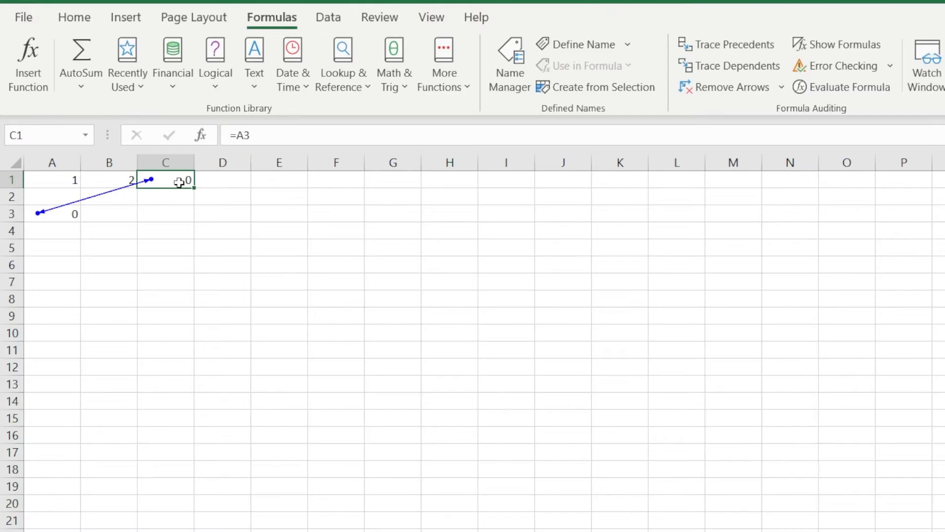
{"action": "mouse_move", "coordinate": [169, 179]}
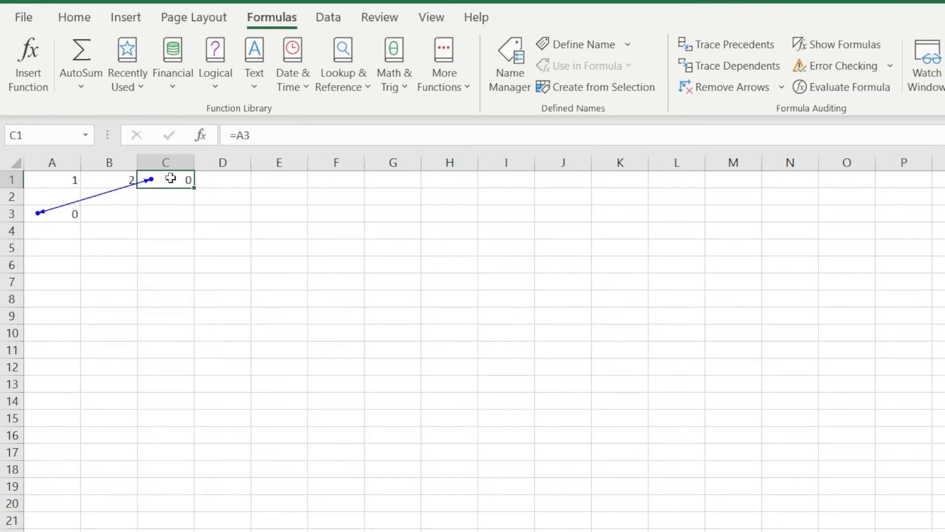
{"action": "left_click", "coordinate": [51, 213]}
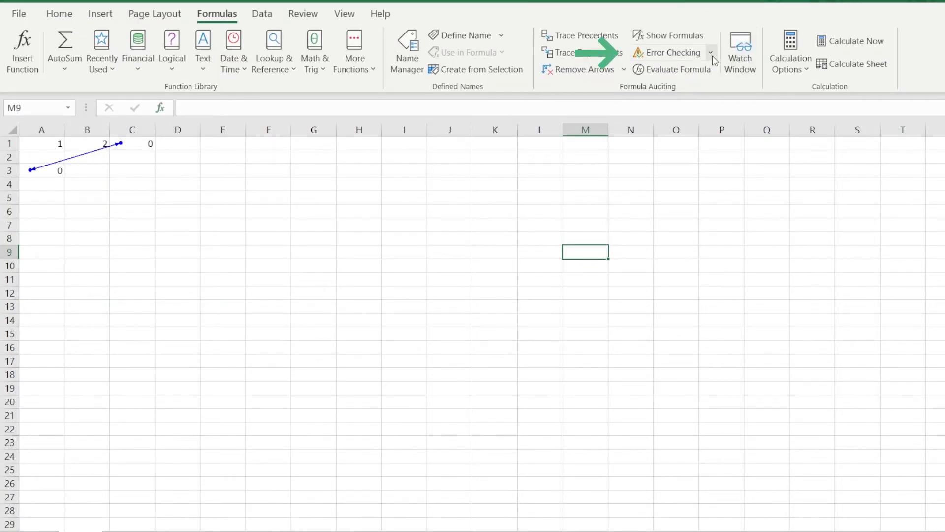
- Show Error Checking's Circular References list naming A3 and C1
{"action": "left_click", "coordinate": [711, 52]}
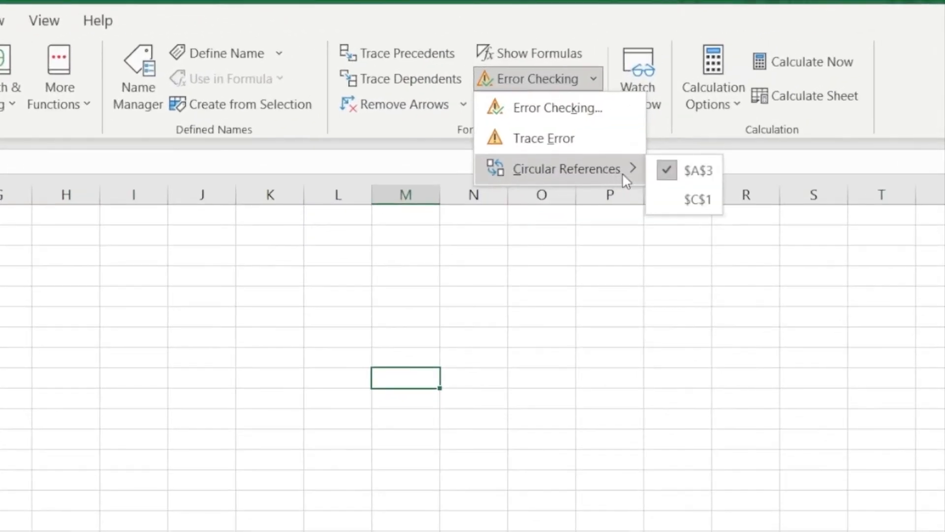